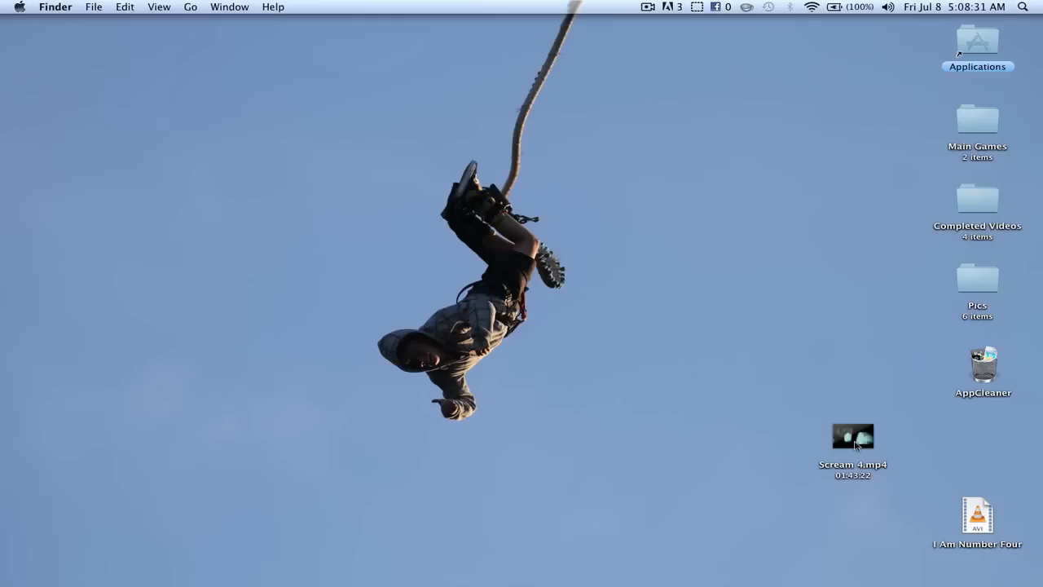
mouse_move(867, 410)
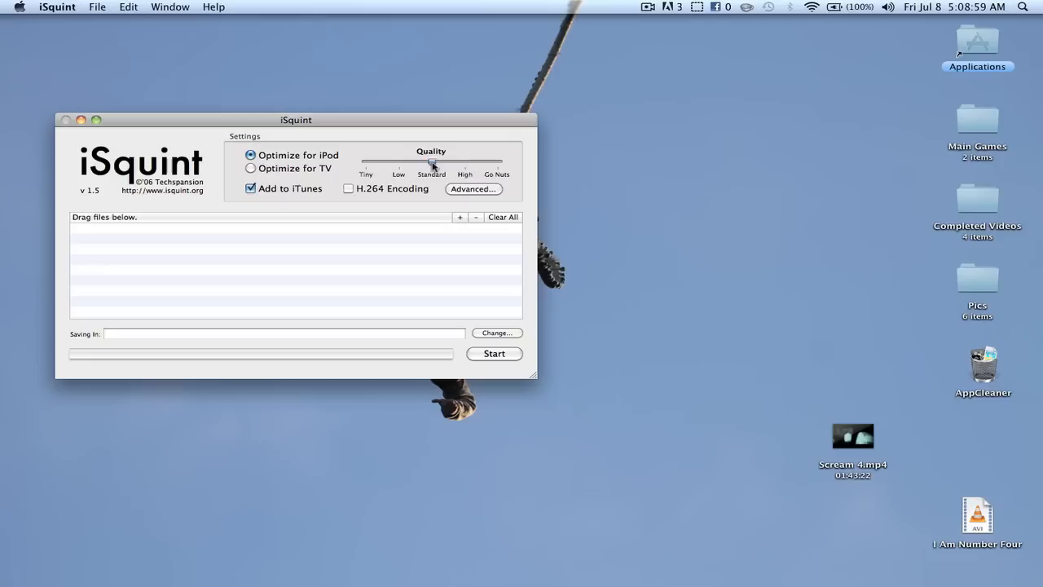
- Queue I Am Number Four.avi with Optimize for iPod and Add to iTunes, and start converting
left_click_drag(430, 163, 497, 163)
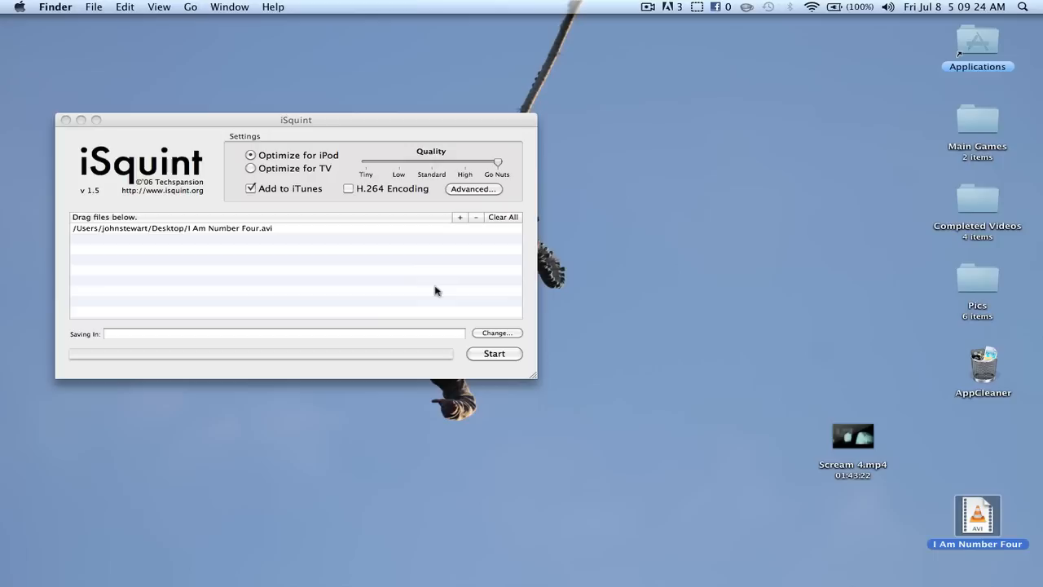
left_click(494, 352)
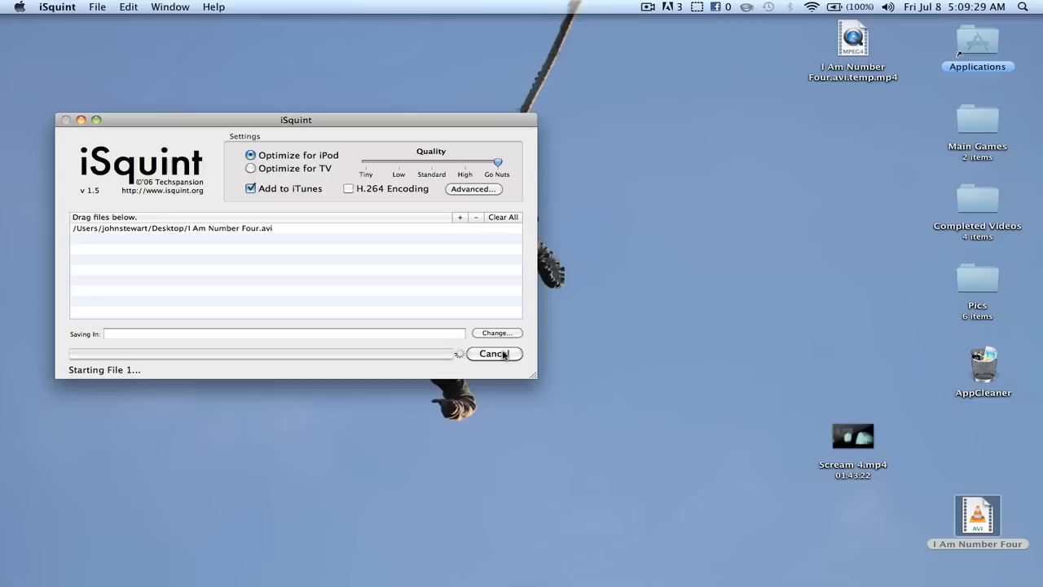
left_click(496, 352)
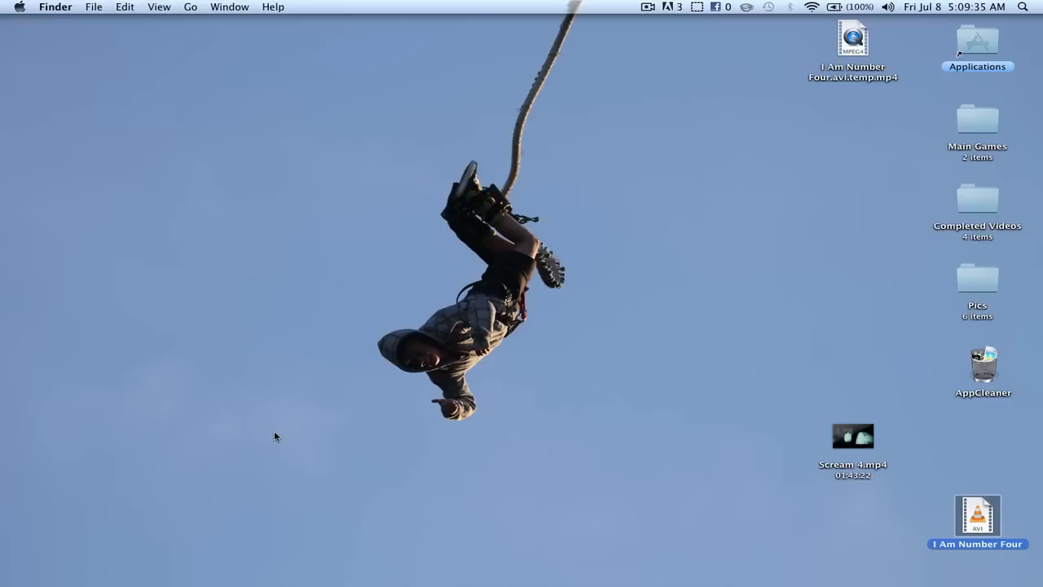
- Confirm I Am Number Four among the 18 library movies, then view the connected iPhone's summary
left_click(221, 558)
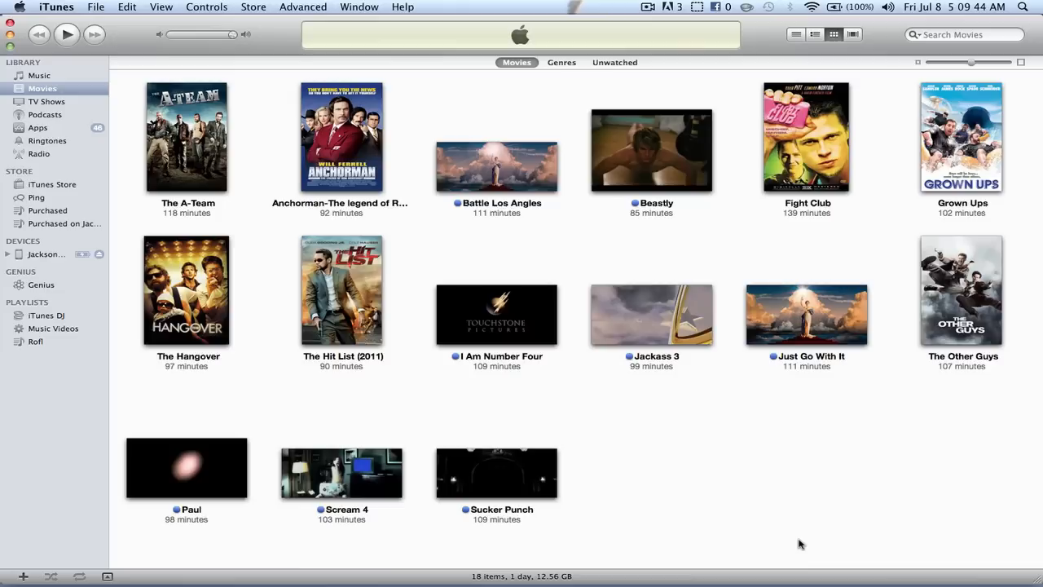
mouse_move(752, 509)
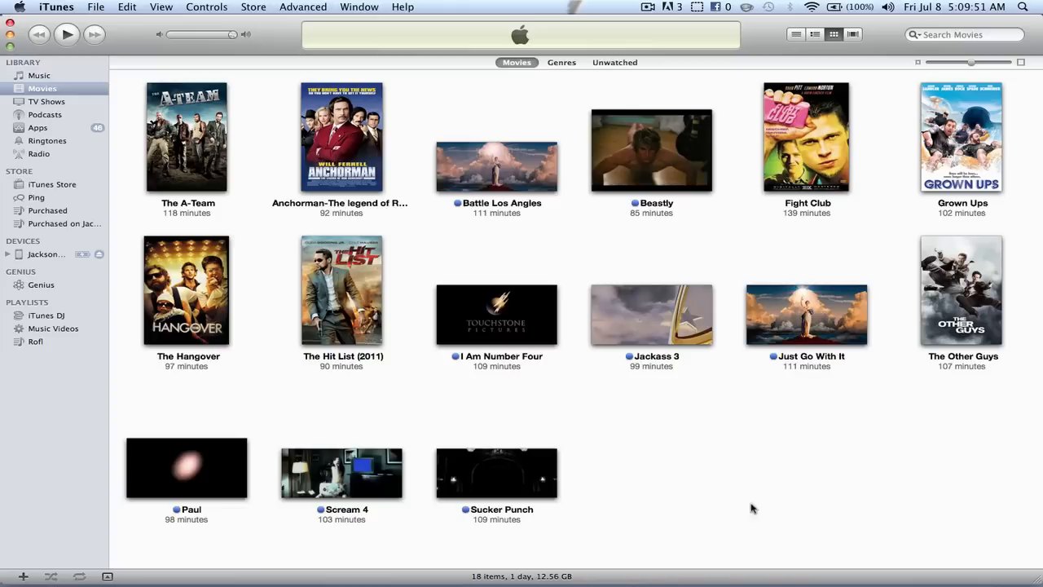
mouse_move(495, 472)
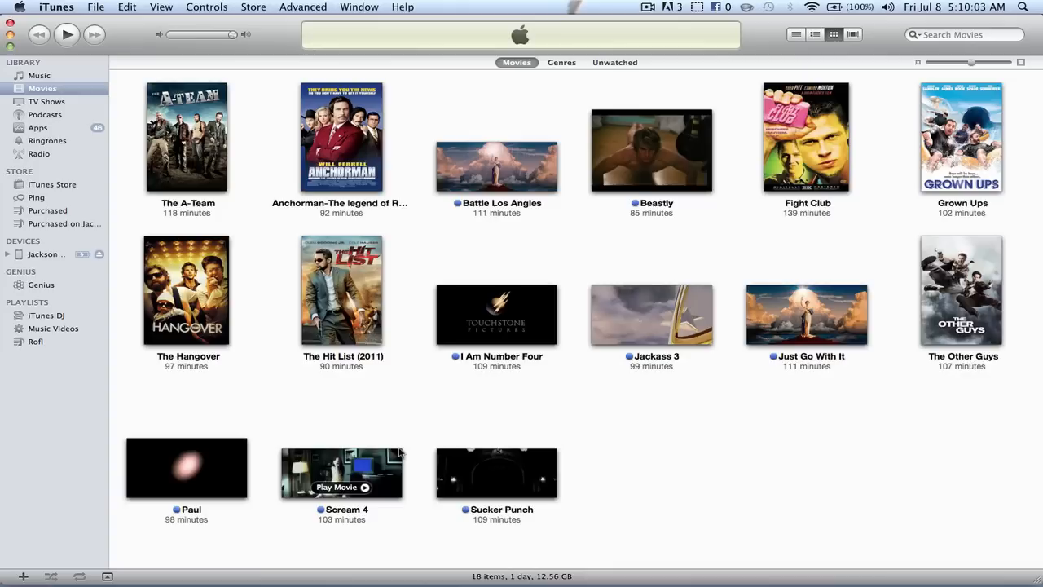
left_click(45, 255)
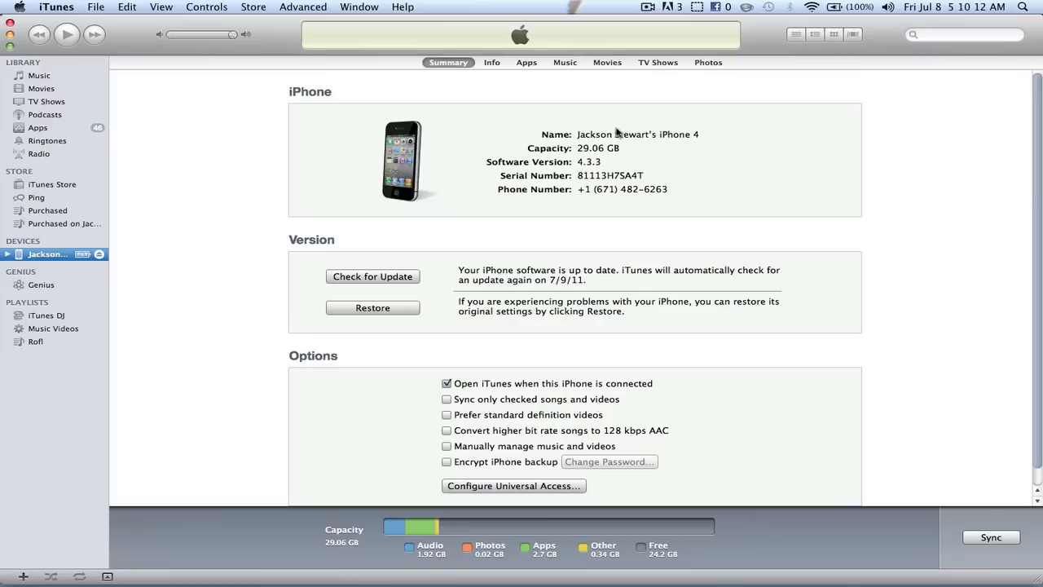
- Enable Sync Movies with only I Am Number Four checked and sync it to the iPhone
left_click(606, 62)
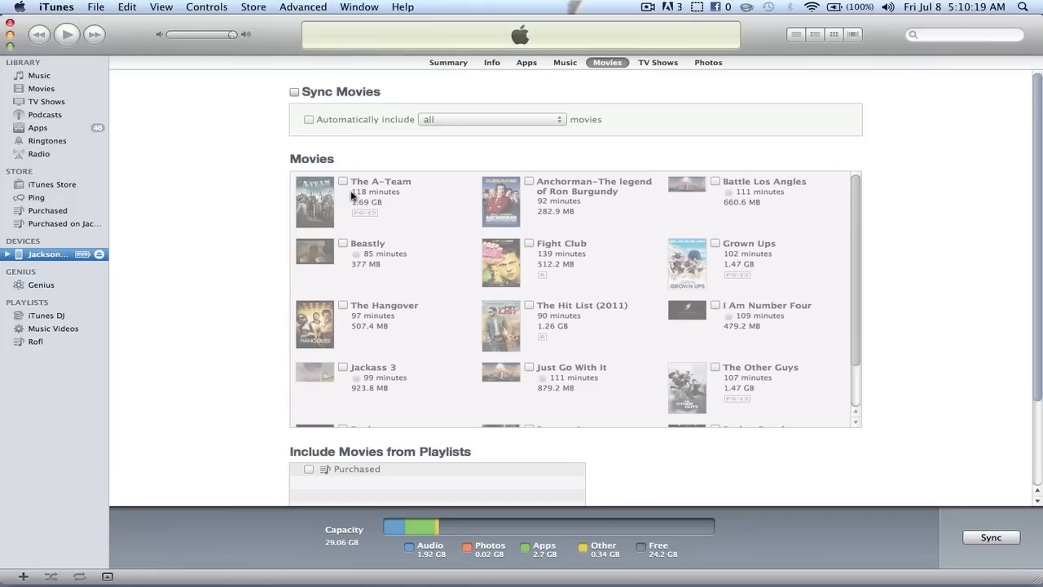
left_click(293, 91)
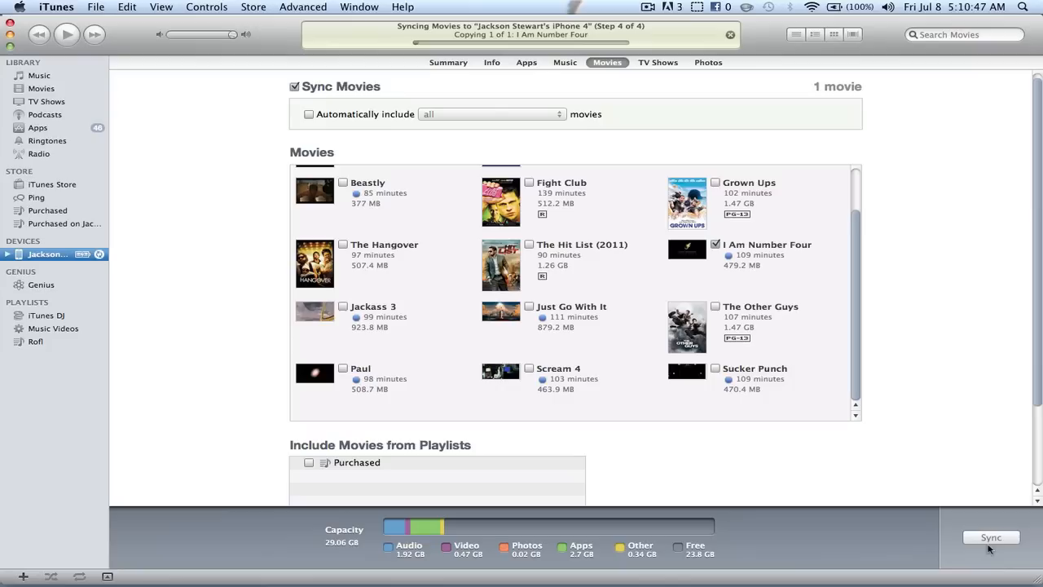
scroll("down", 3)
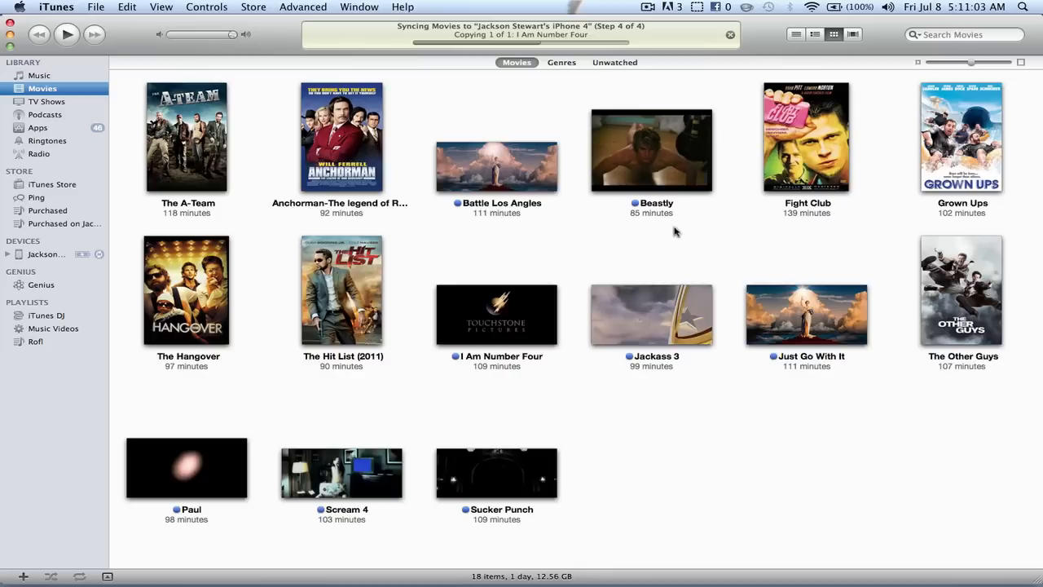
- Play I Am Number Four from the library, then exit full screen back to the Movies grid
double_click(496, 316)
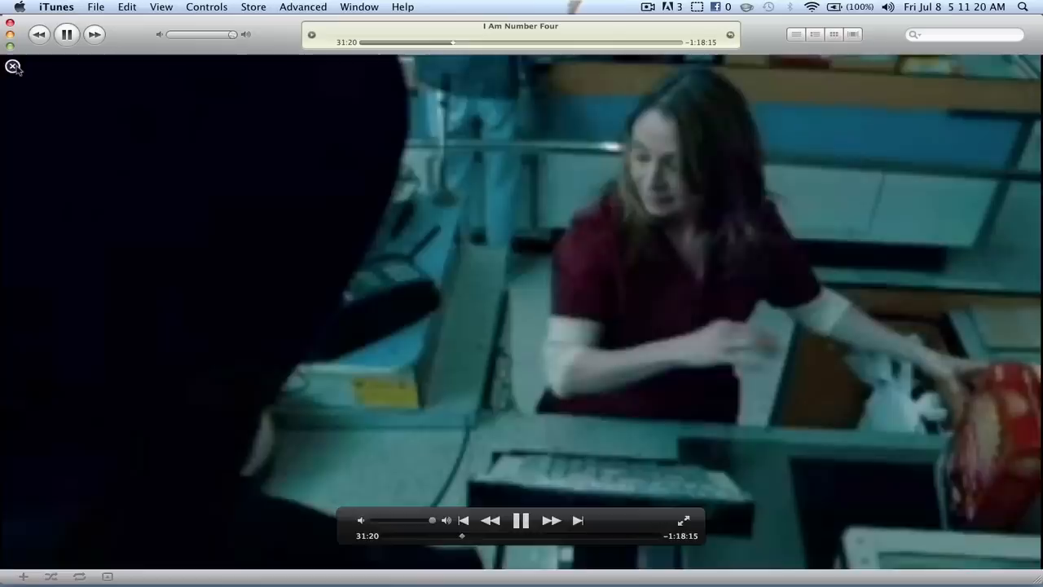
left_click(14, 65)
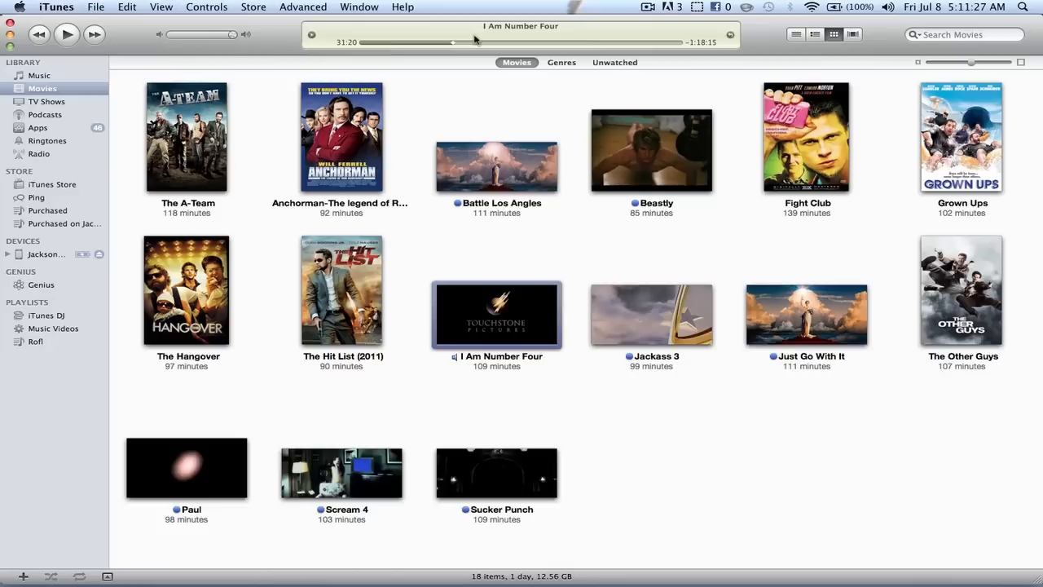
left_click(42, 88)
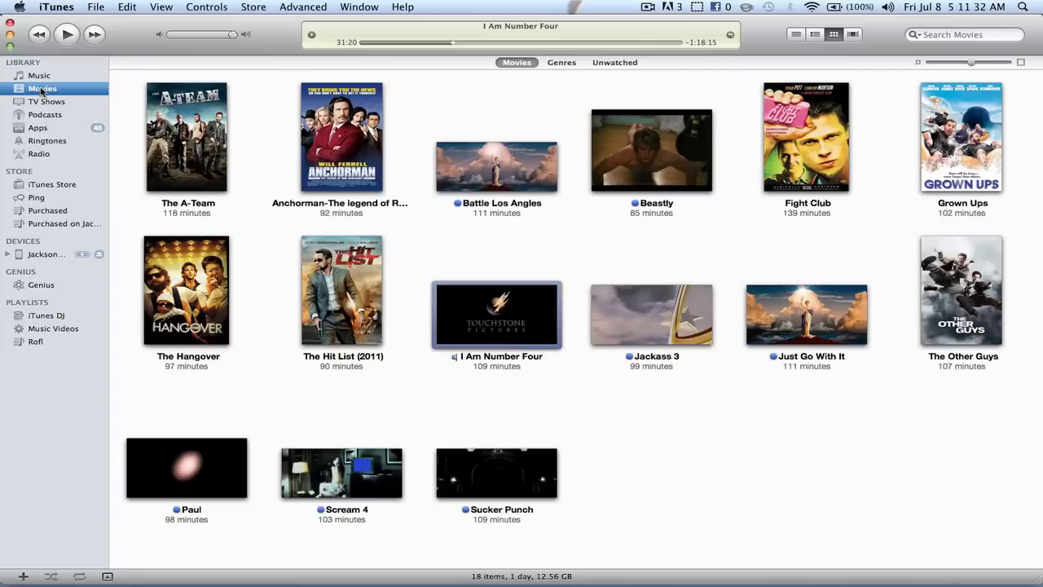